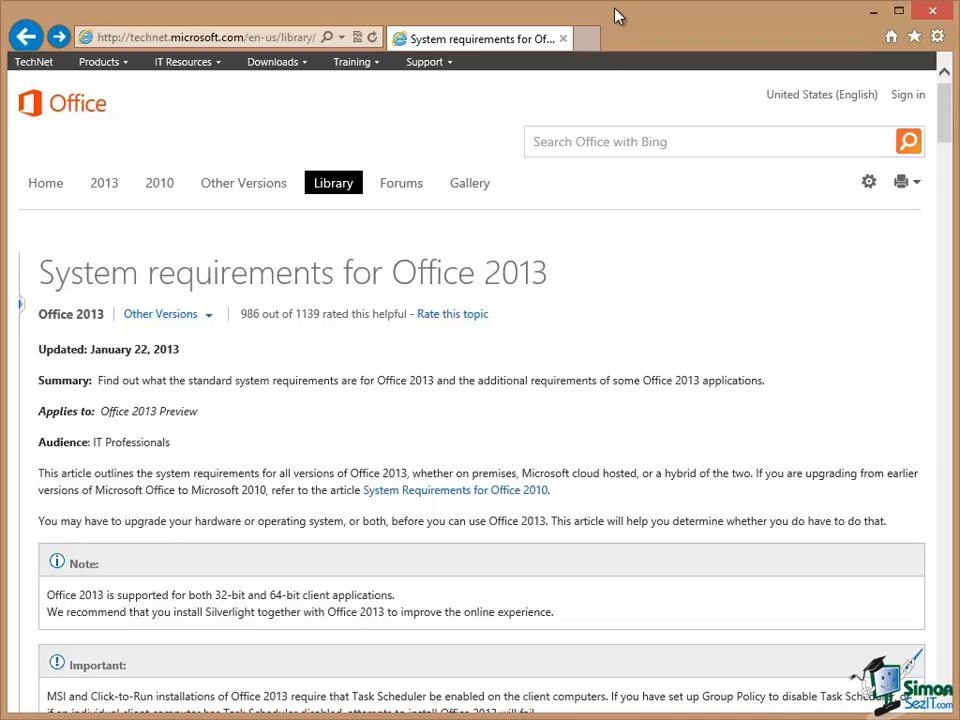
mouse_move(612, 8)
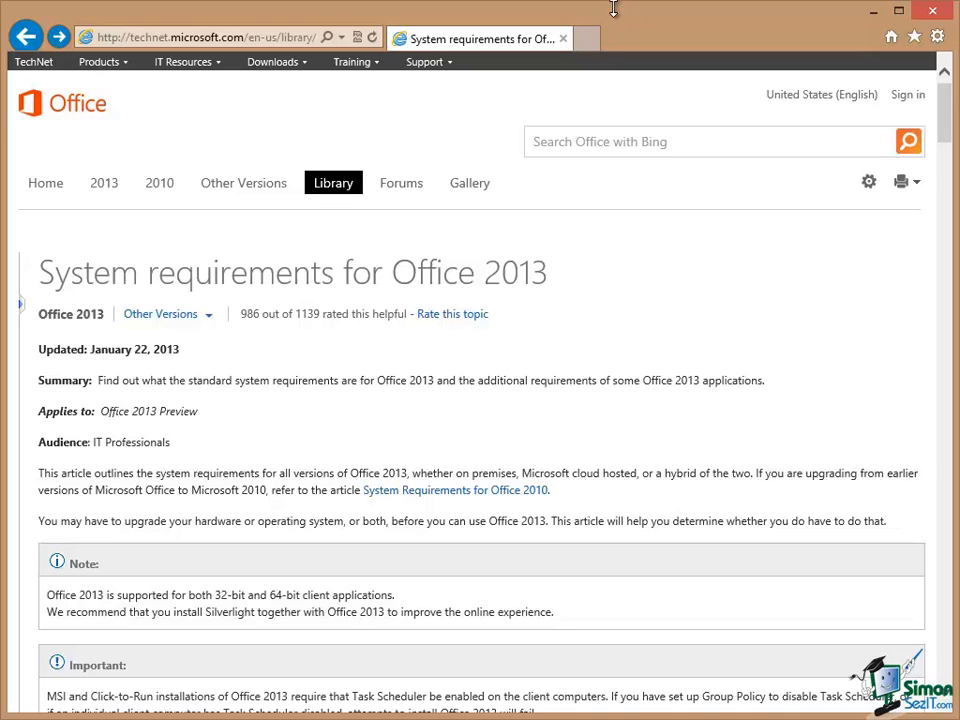
mouse_move(610, 252)
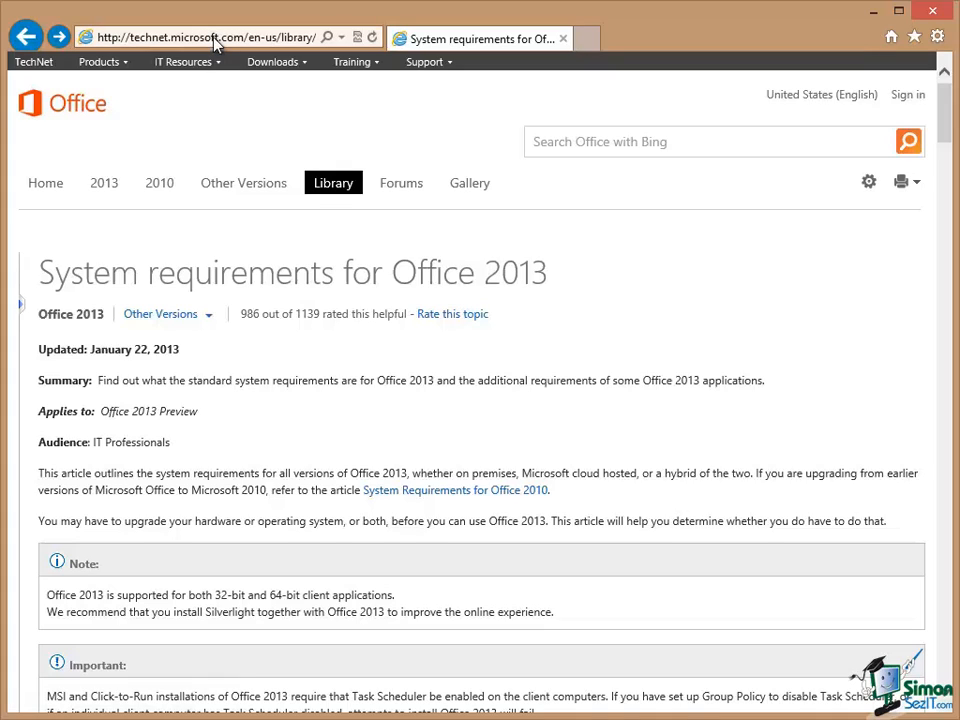
mouse_move(144, 48)
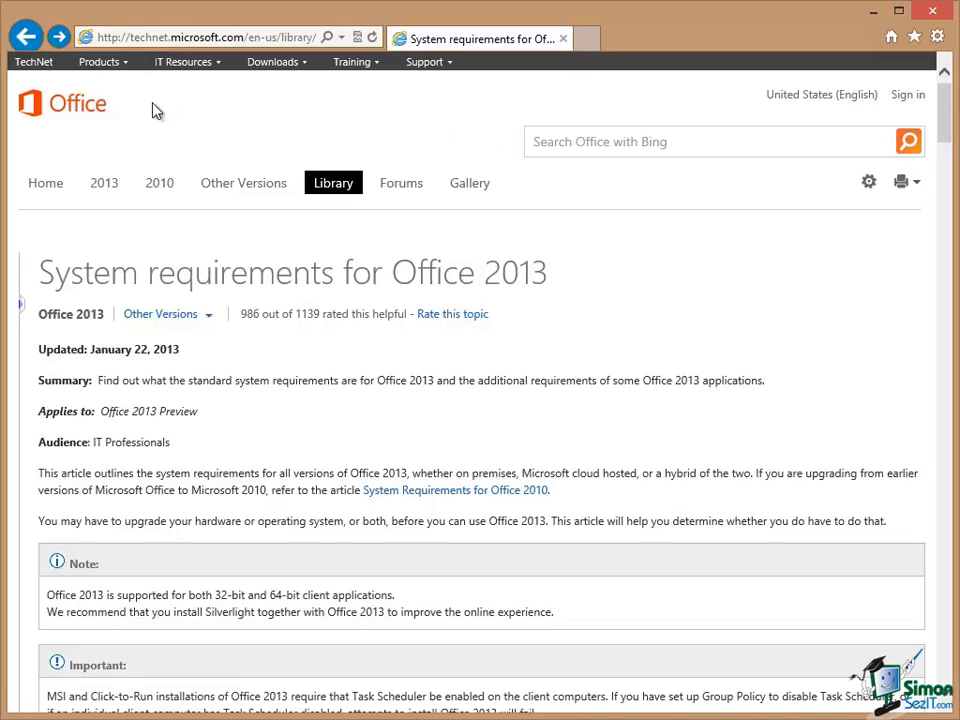
mouse_move(148, 272)
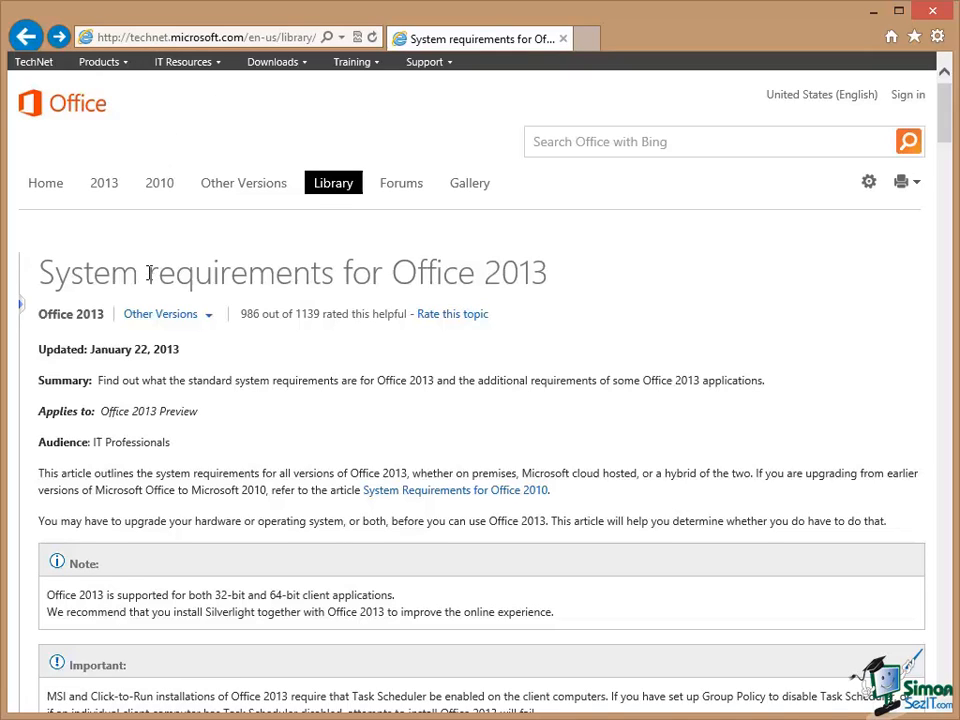
mouse_move(556, 284)
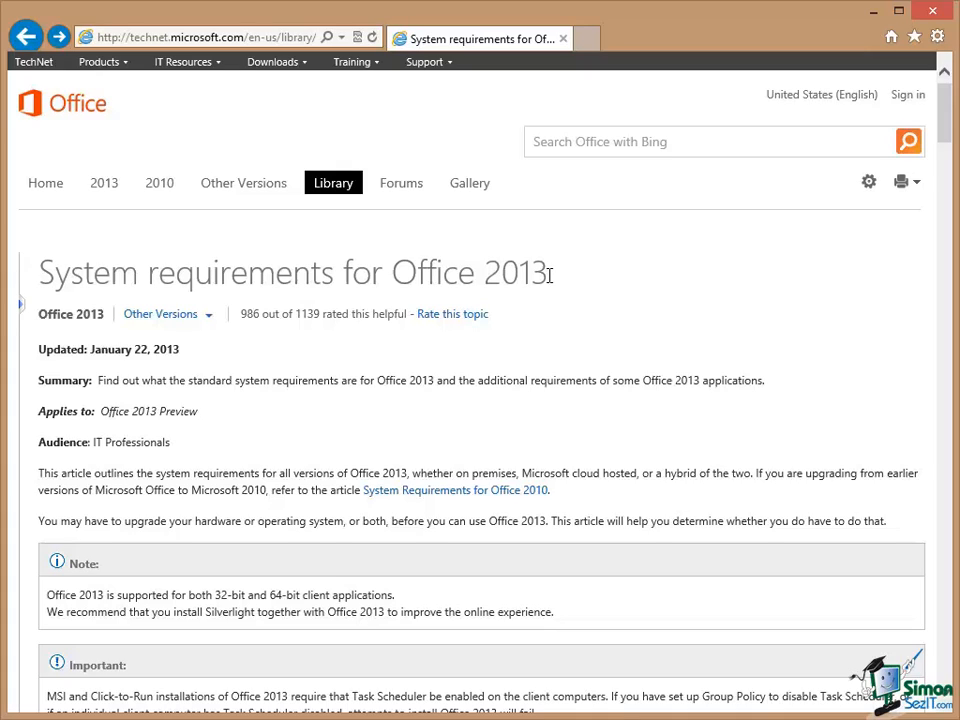
mouse_move(604, 370)
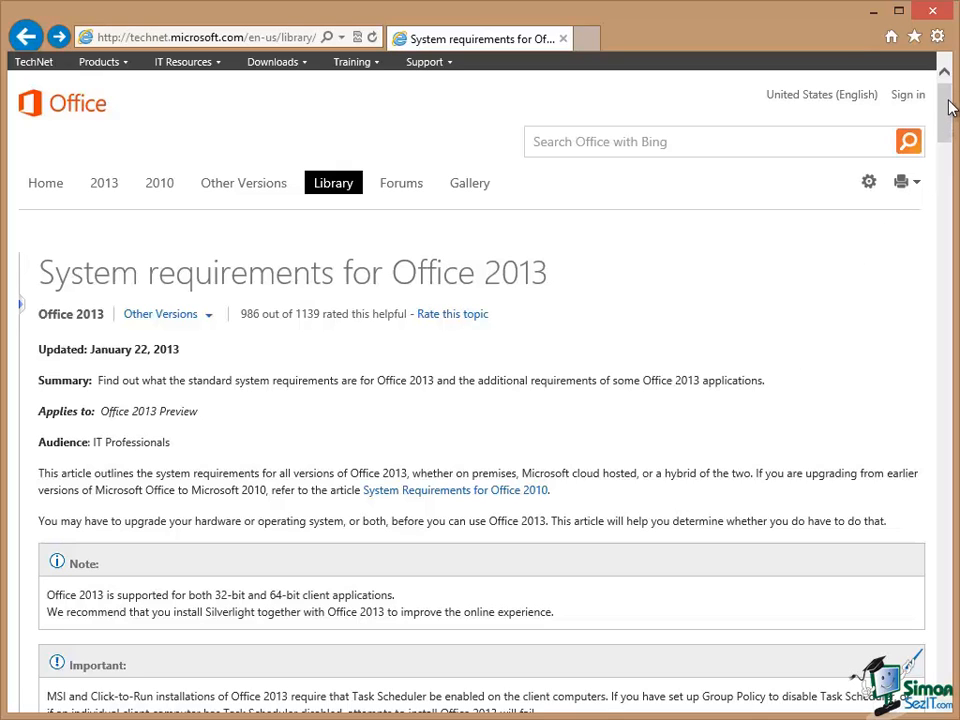
scroll("down", 3)
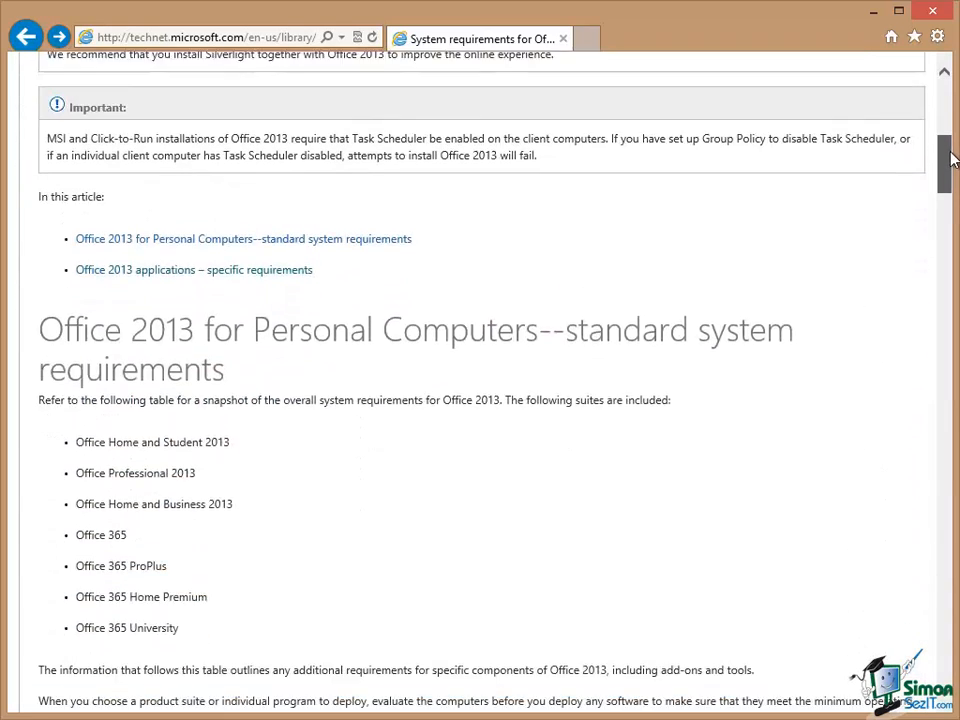
scroll("down", 3)
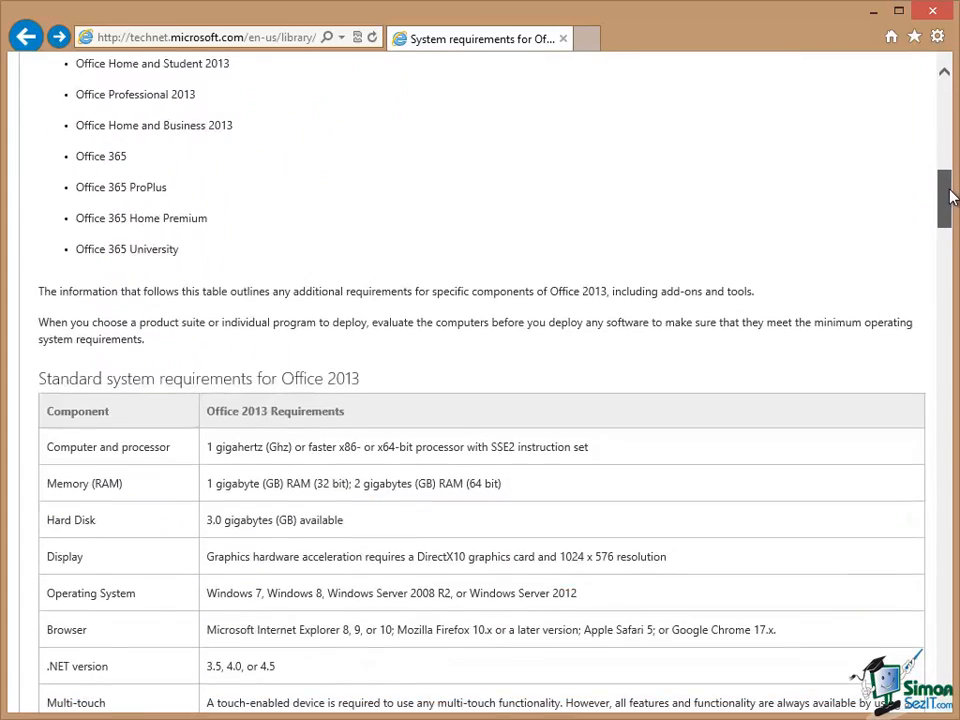
scroll("down", 3)
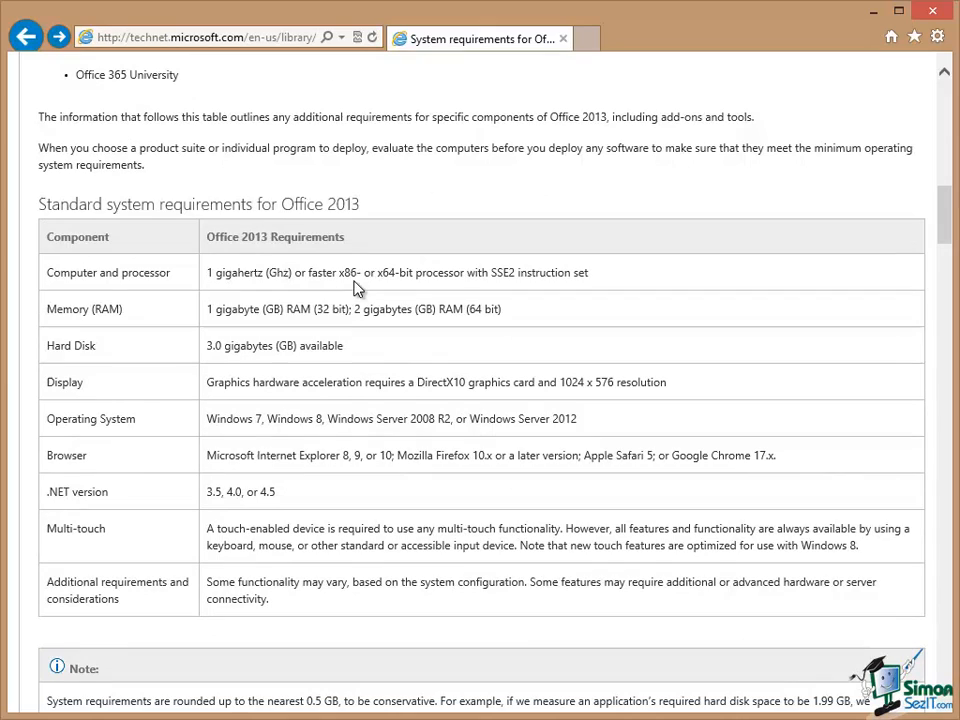
mouse_move(258, 354)
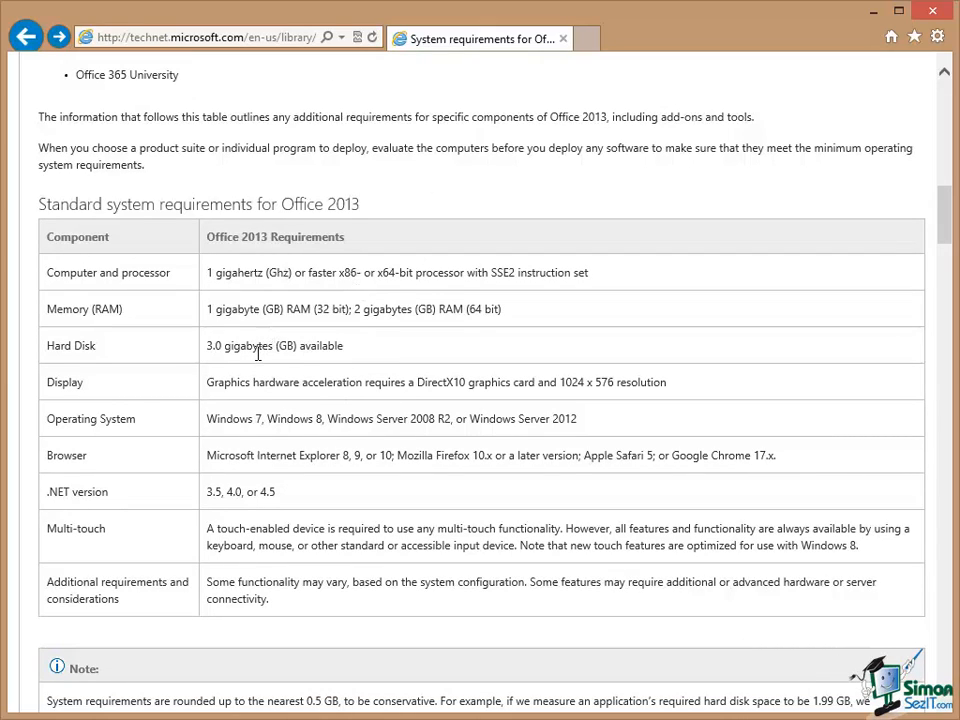
mouse_move(284, 522)
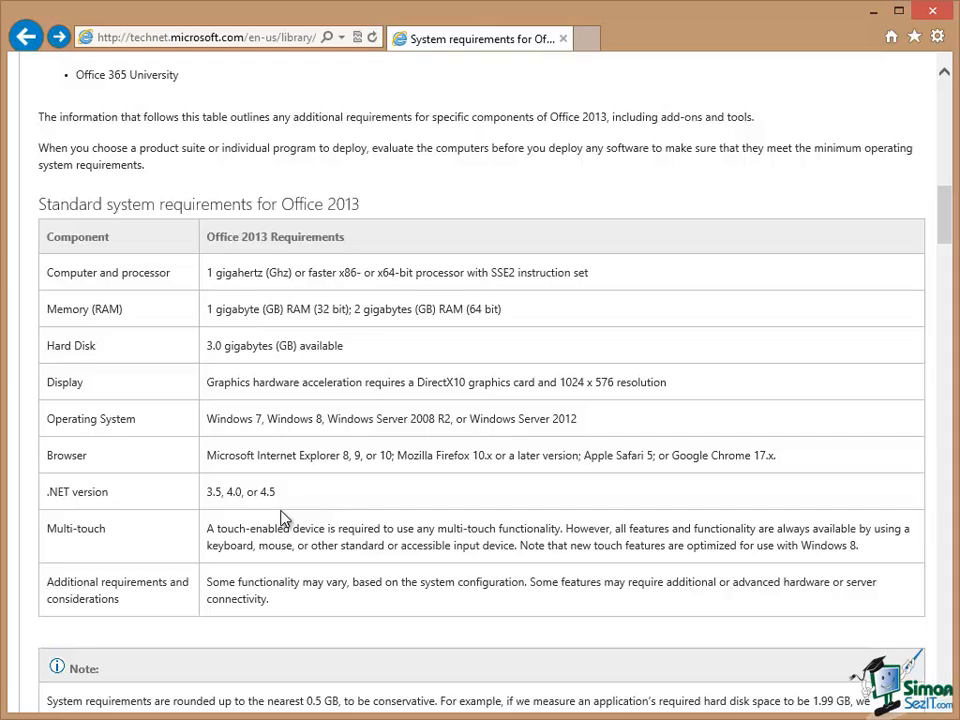
mouse_move(416, 478)
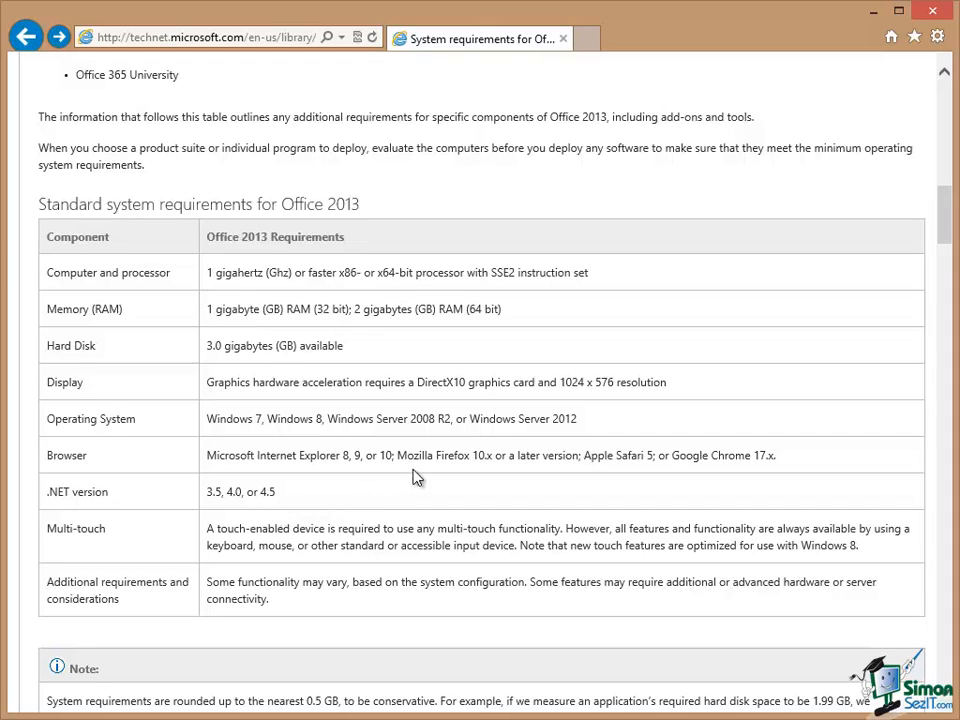
mouse_move(436, 436)
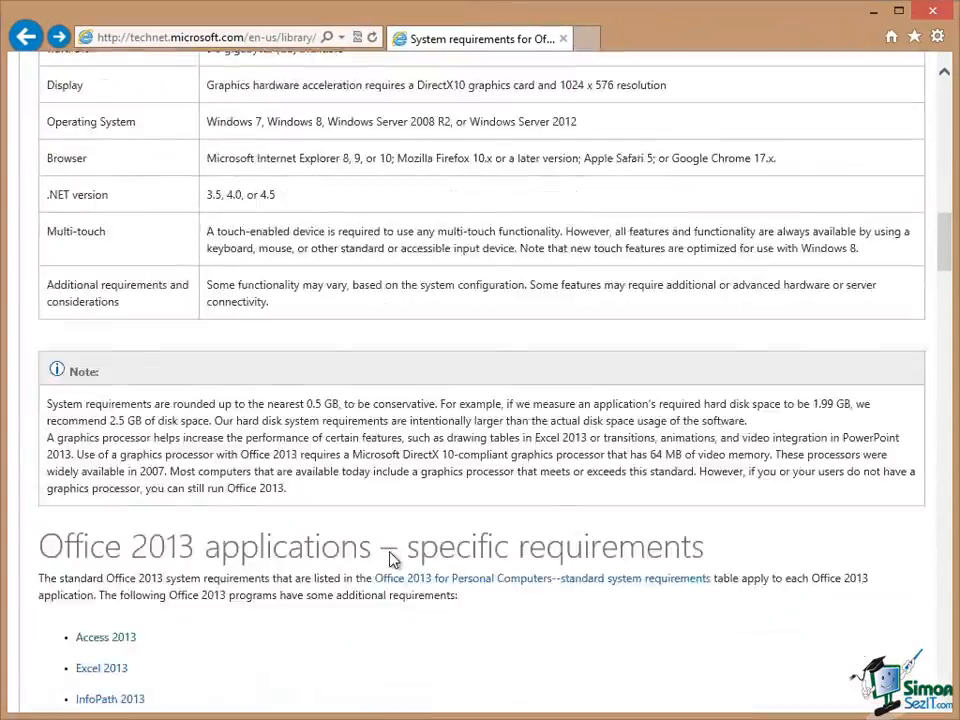
scroll("down", 3)
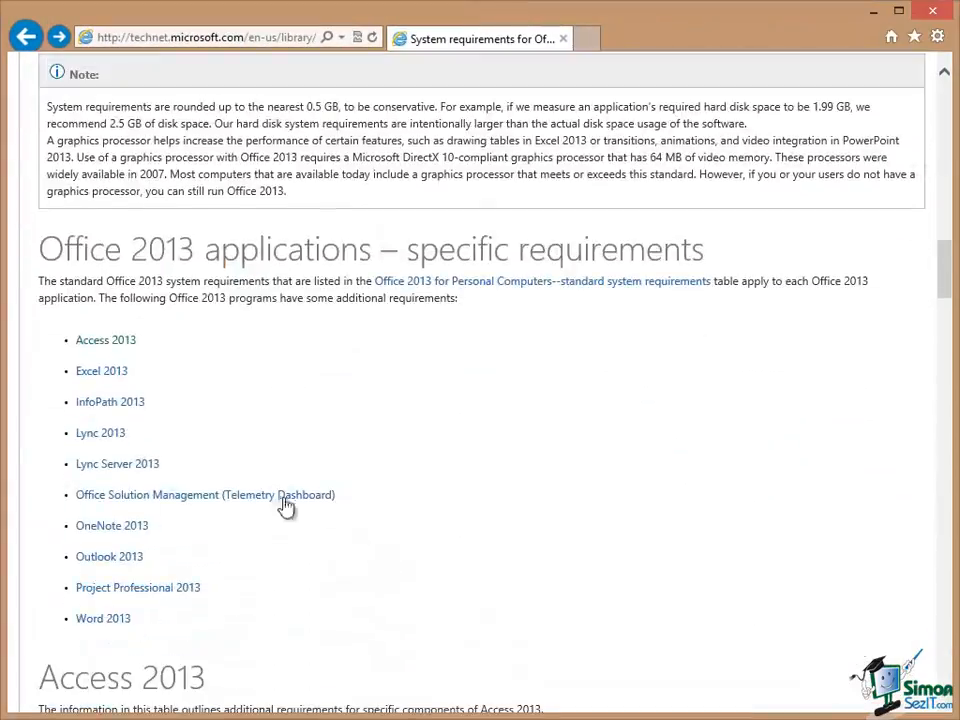
scroll("down", 3)
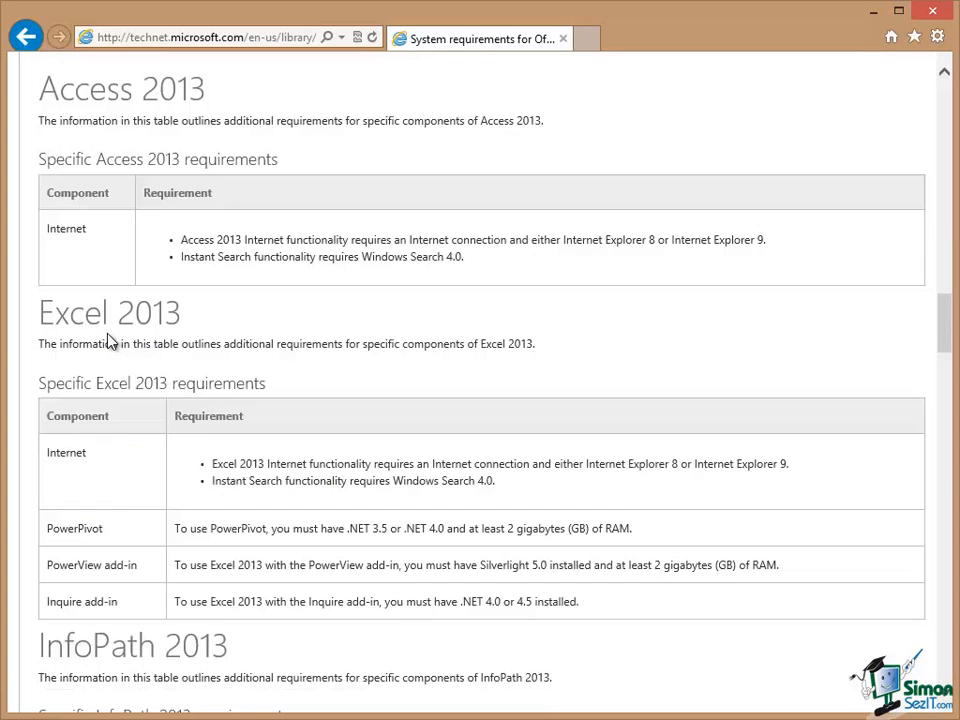
mouse_move(160, 330)
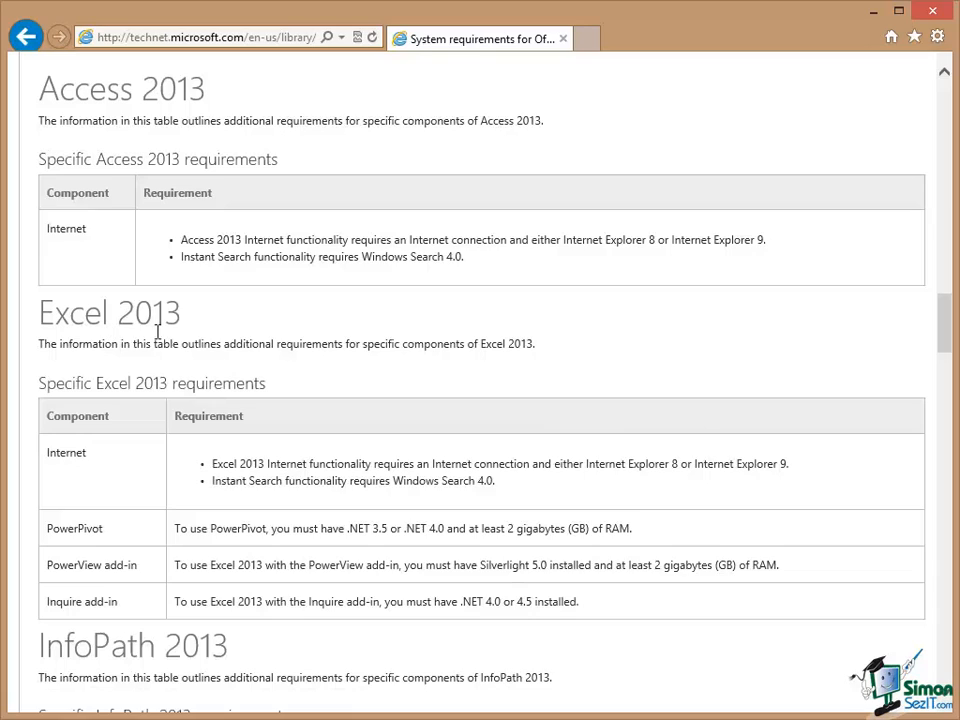
mouse_move(284, 238)
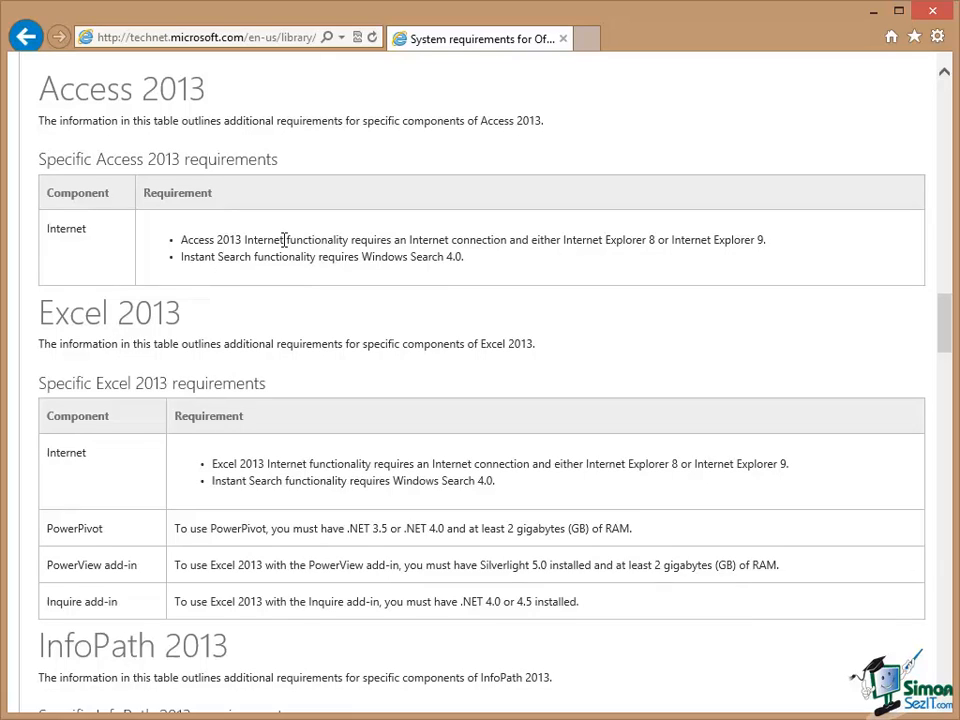
mouse_move(548, 258)
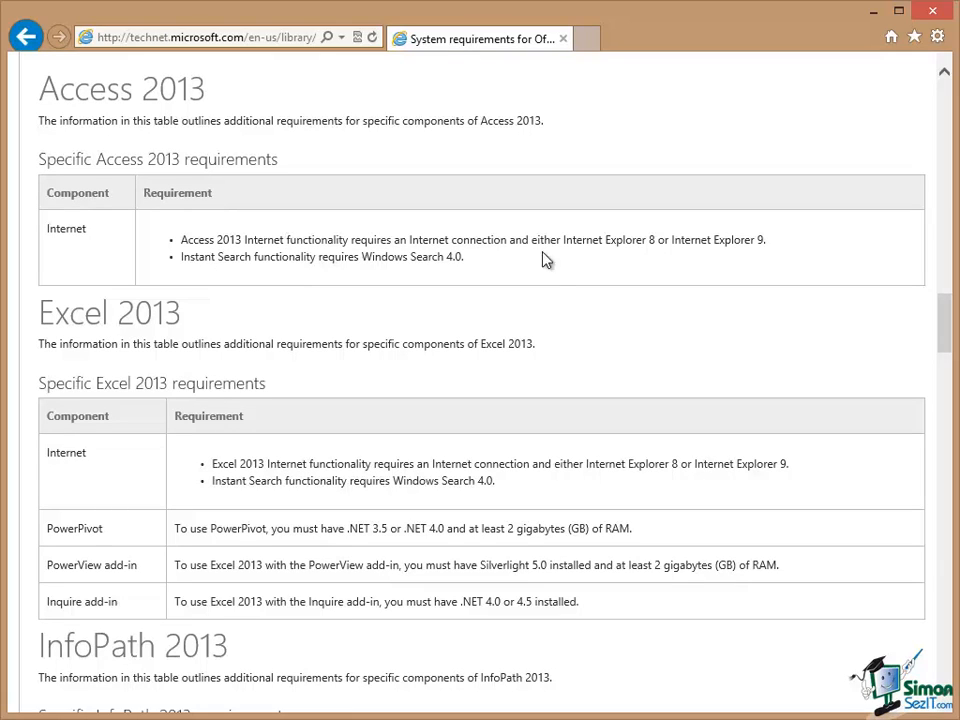
mouse_move(572, 344)
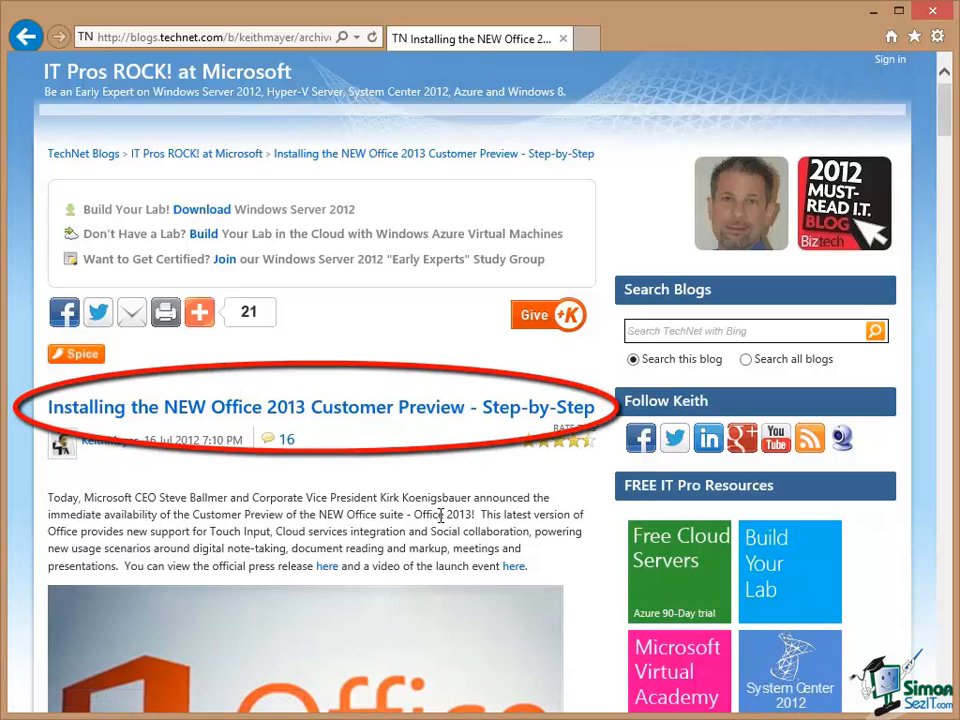
mouse_move(48, 396)
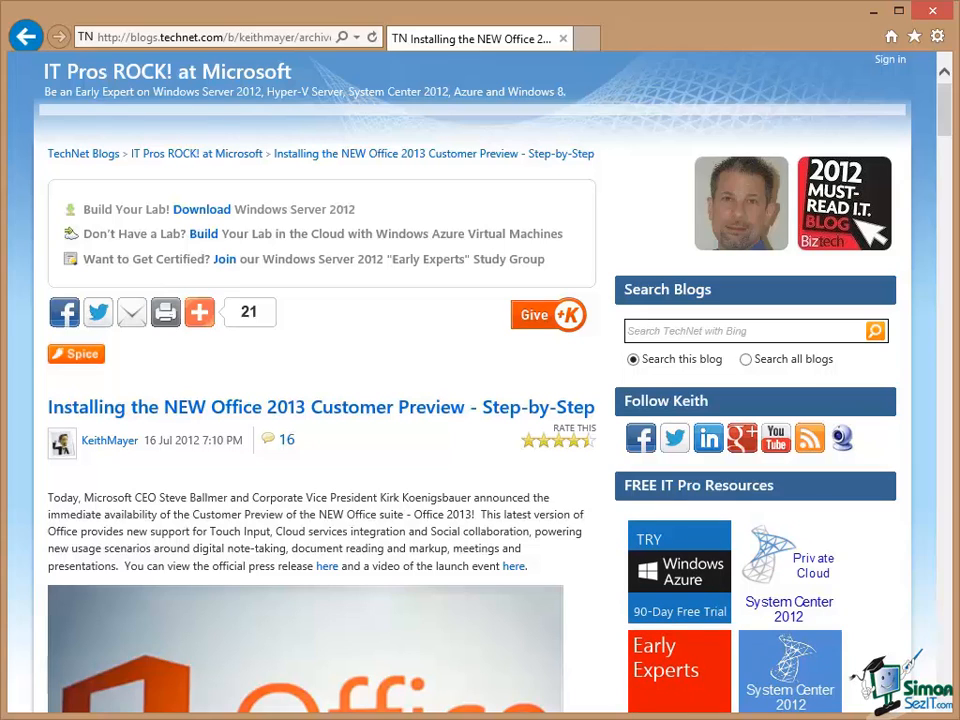
mouse_move(788, 670)
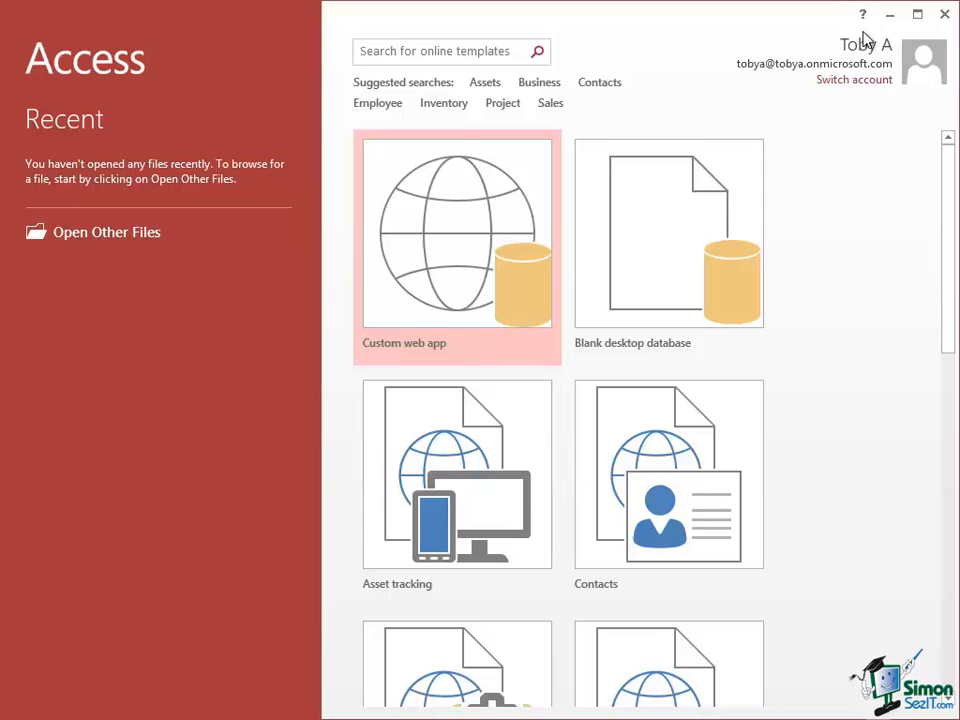
mouse_move(870, 40)
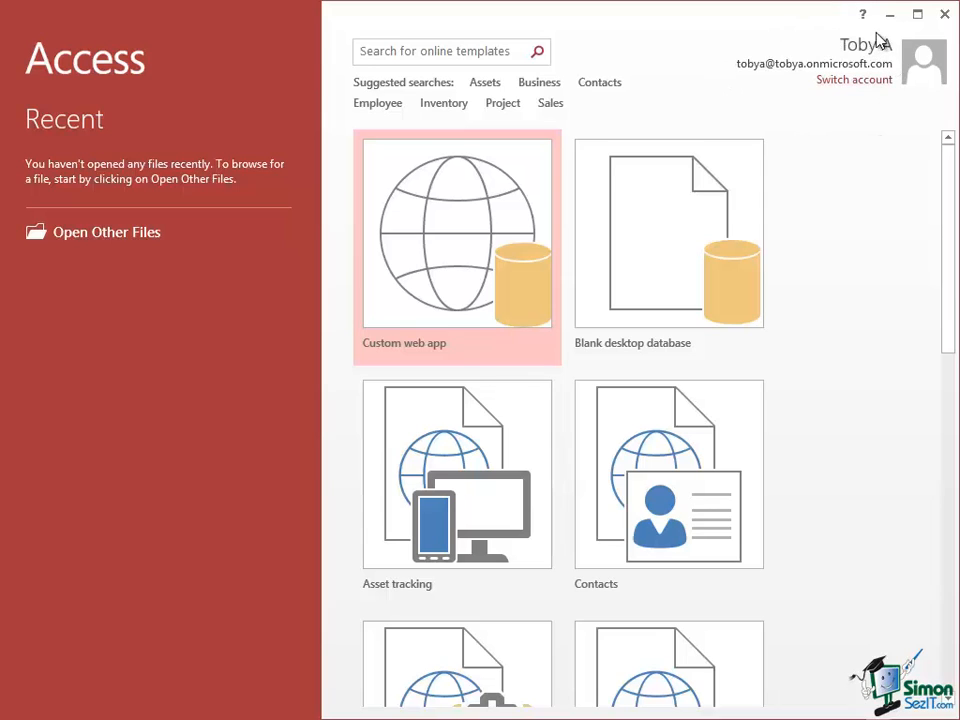
mouse_move(836, 116)
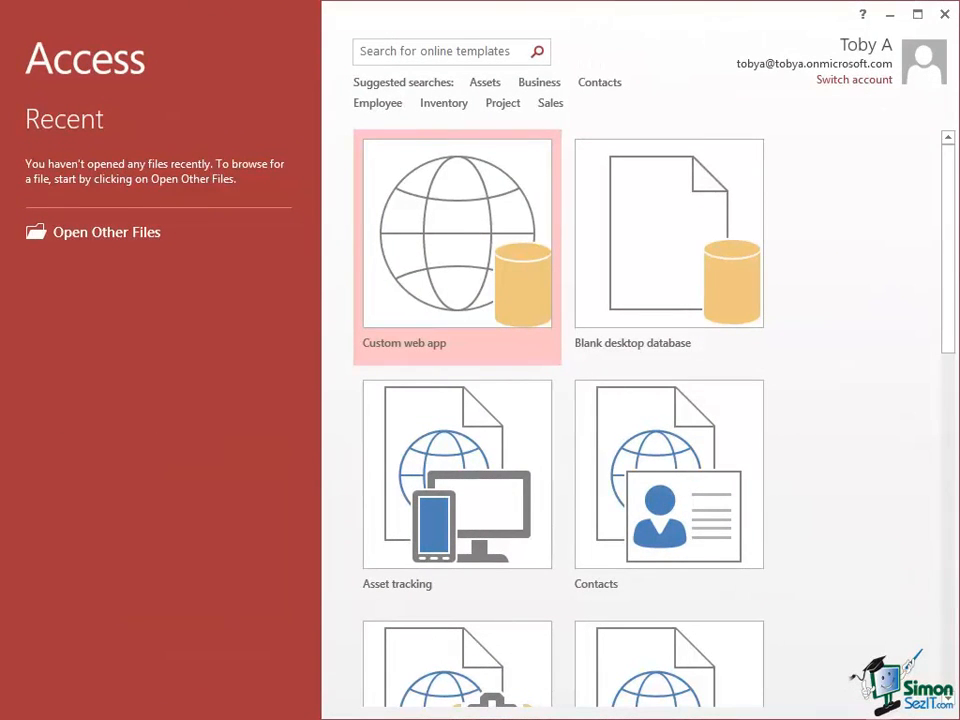
mouse_move(728, 20)
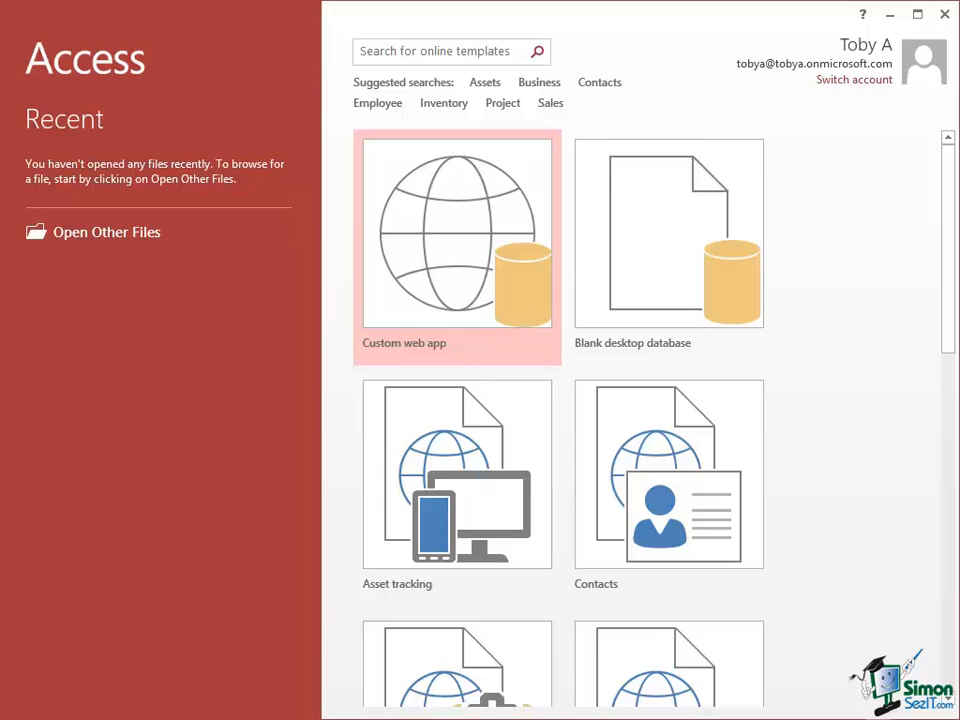
mouse_move(776, 162)
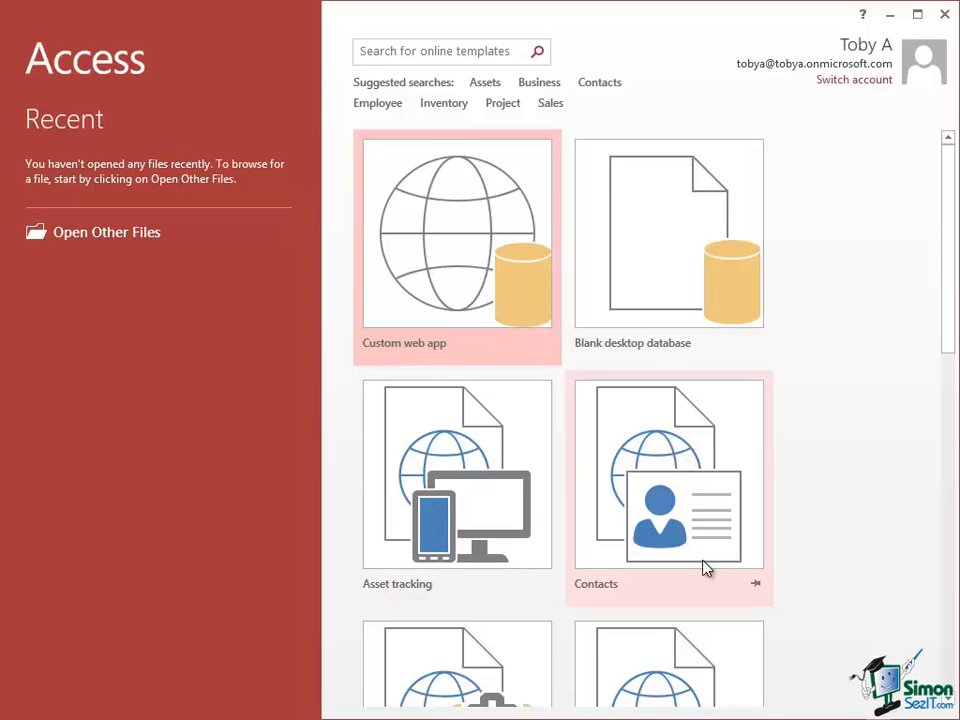
mouse_move(700, 208)
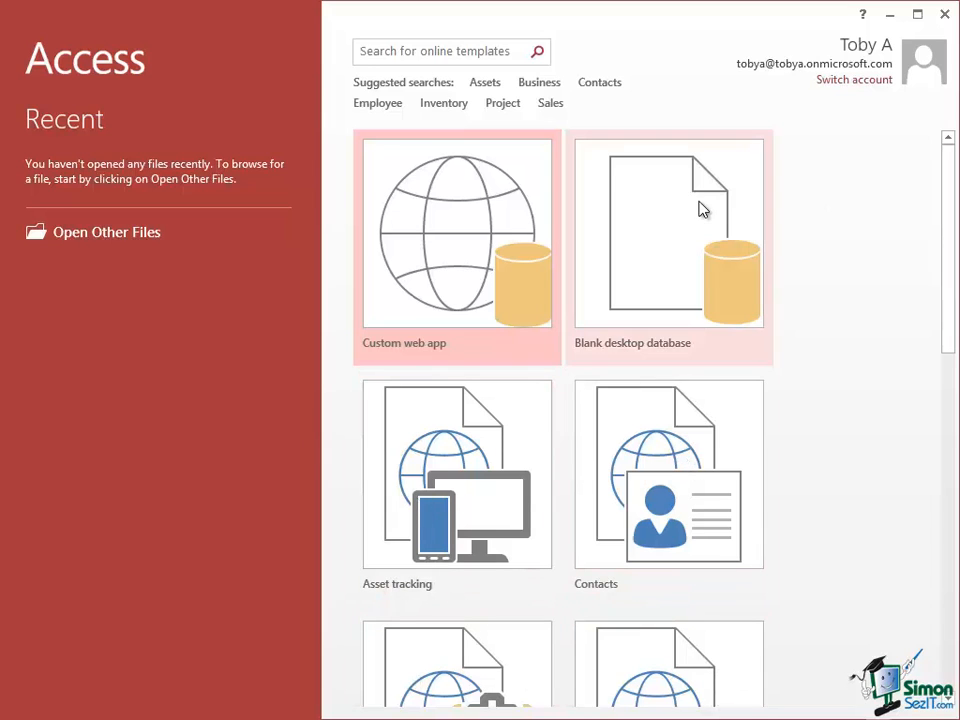
mouse_move(908, 224)
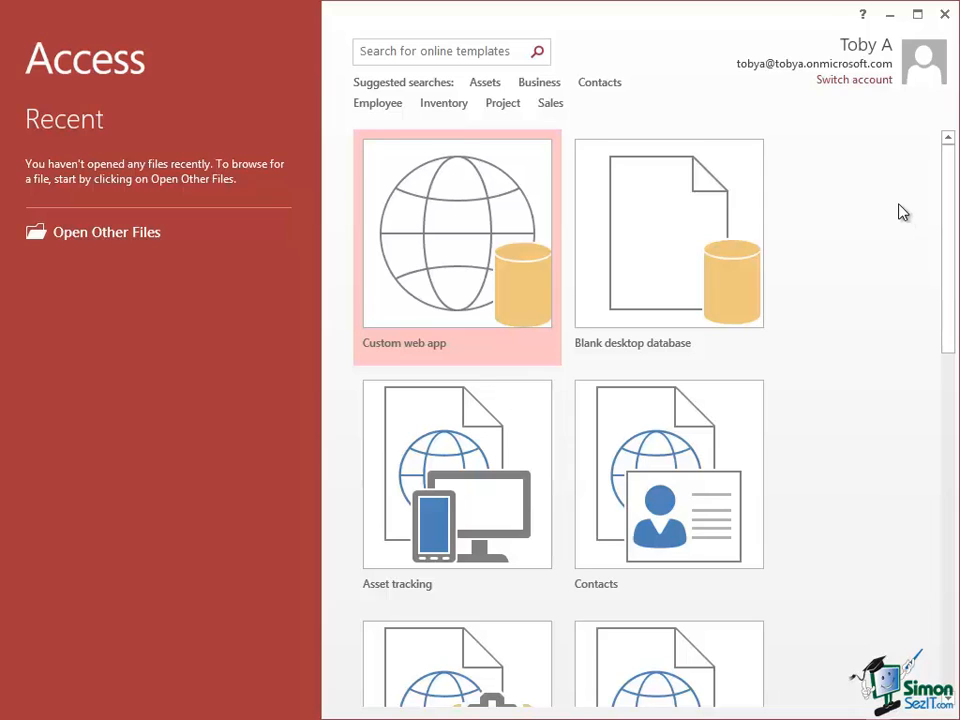
mouse_move(900, 216)
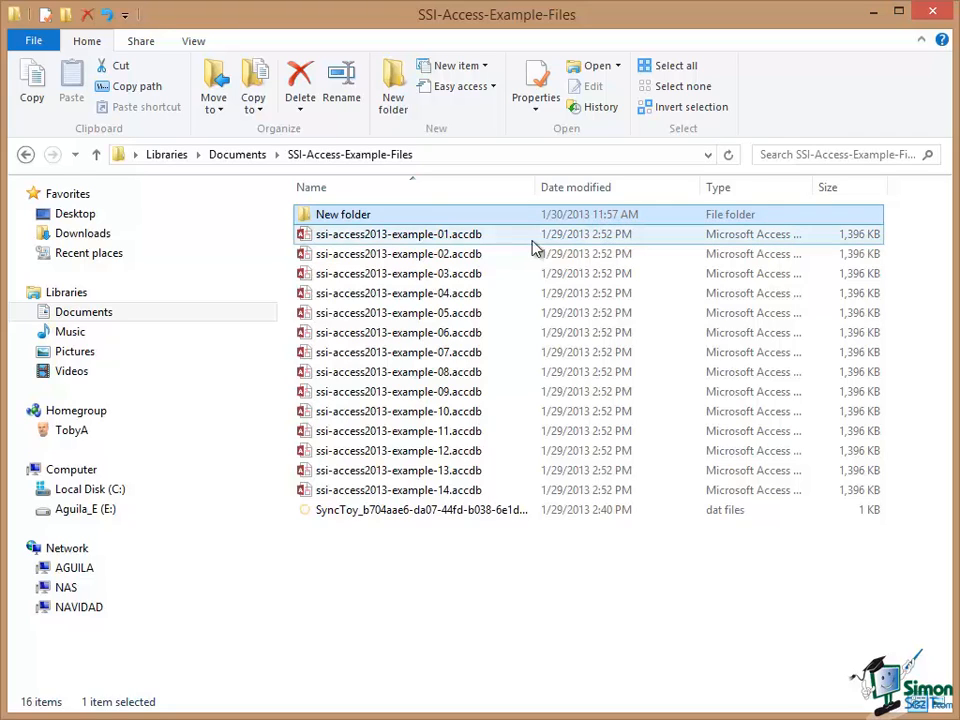
mouse_move(470, 246)
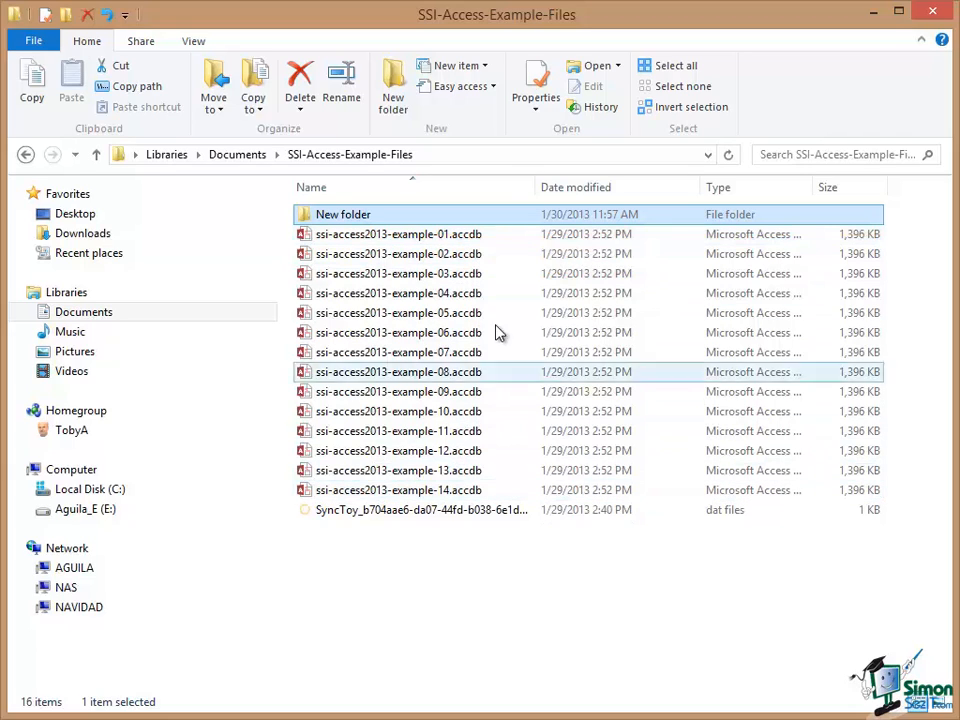
mouse_move(504, 224)
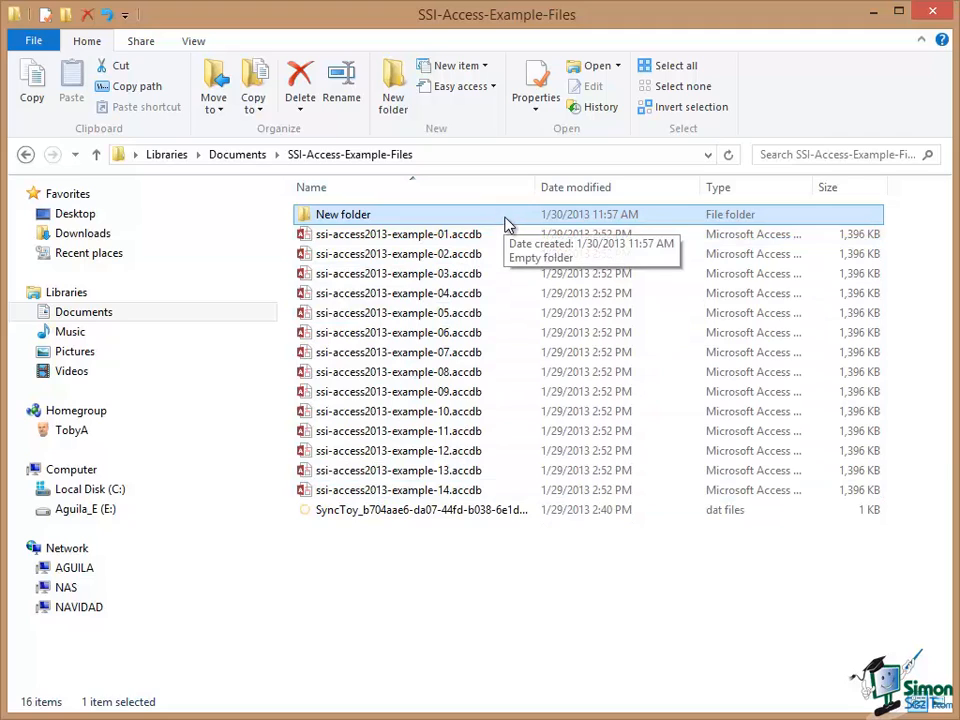